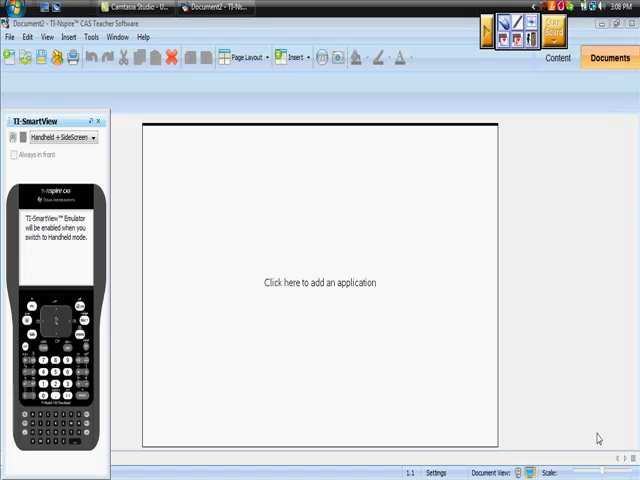
{"action": "mouse_move", "coordinate": [518, 238]}
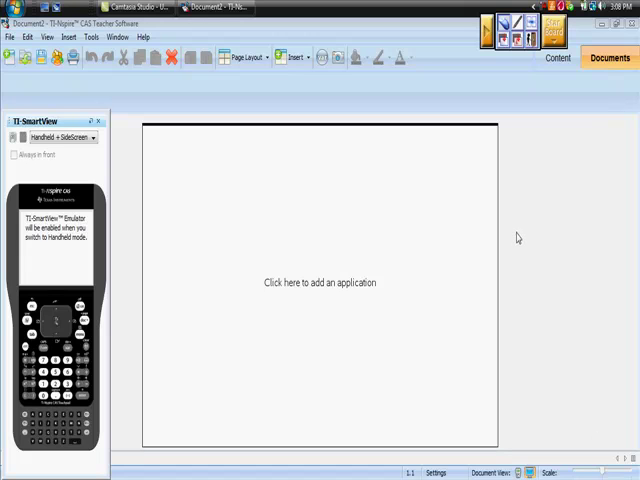
{"action": "mouse_move", "coordinate": [517, 252]}
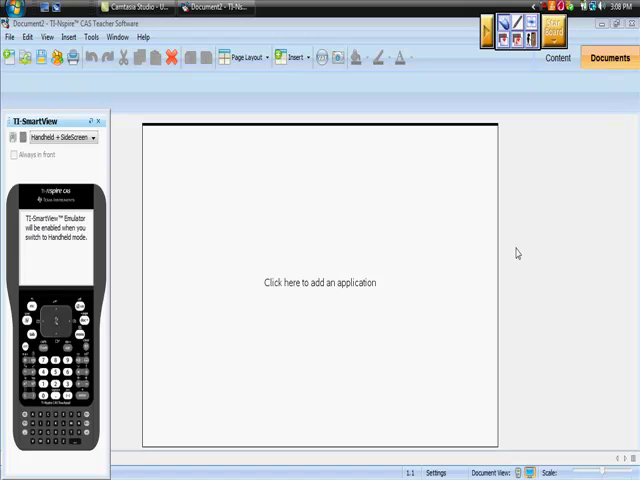
{"action": "mouse_move", "coordinate": [212, 157]}
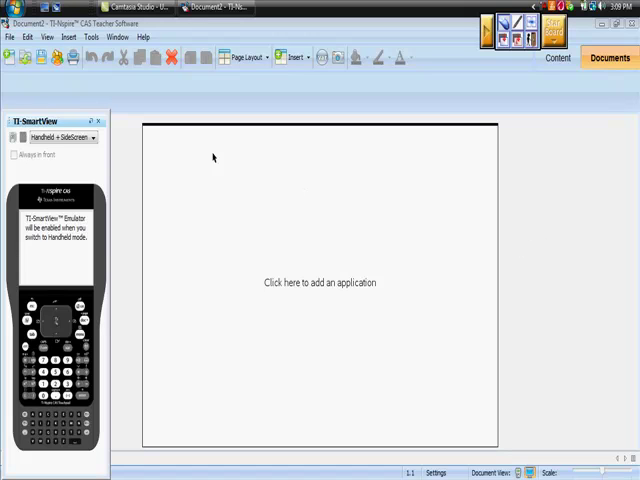
{"action": "mouse_move", "coordinate": [70, 81]}
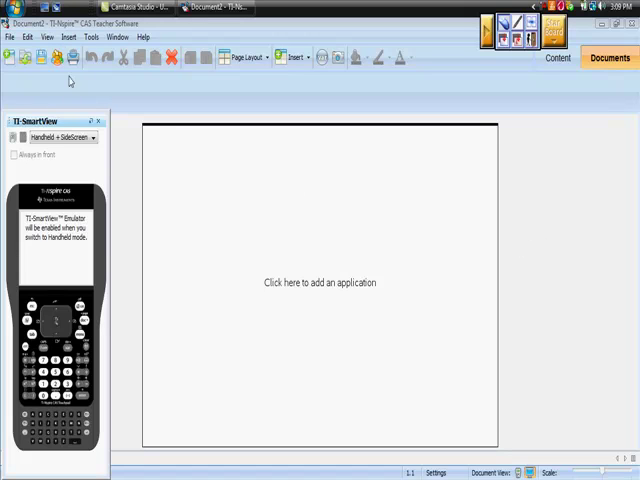
Add a Calculator application and store 2x as f(x)
{"action": "left_click", "coordinate": [68, 37]}
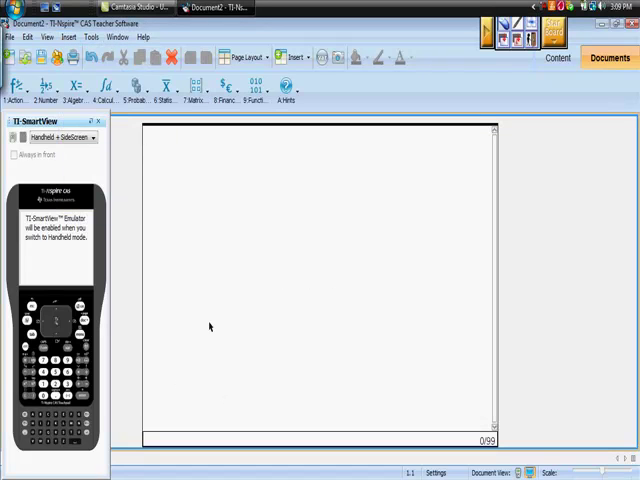
{"action": "mouse_move", "coordinate": [178, 318]}
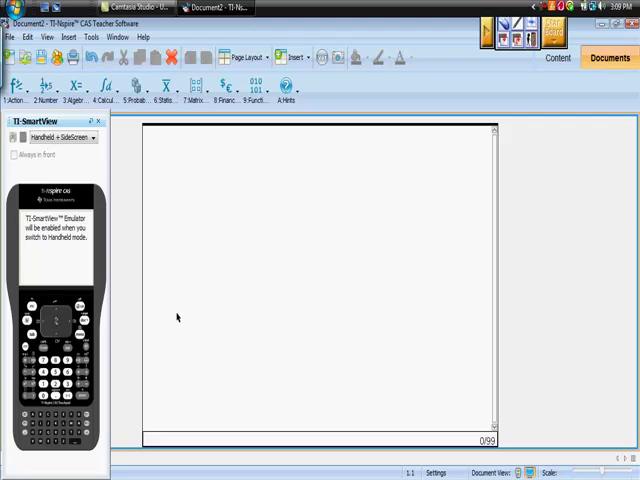
{"action": "mouse_move", "coordinate": [90, 381]}
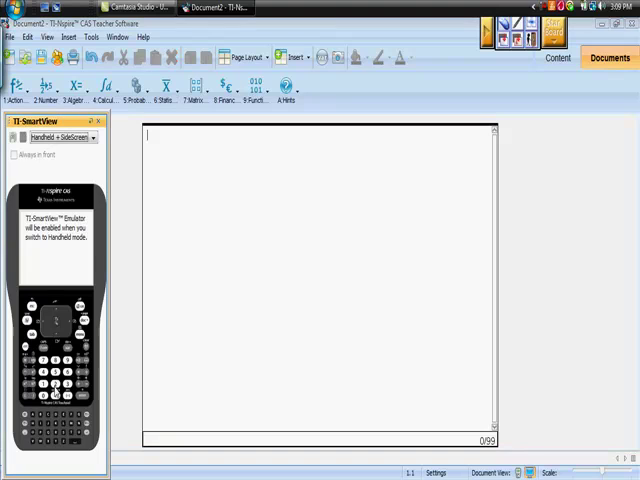
{"action": "type", "text": "2x"}
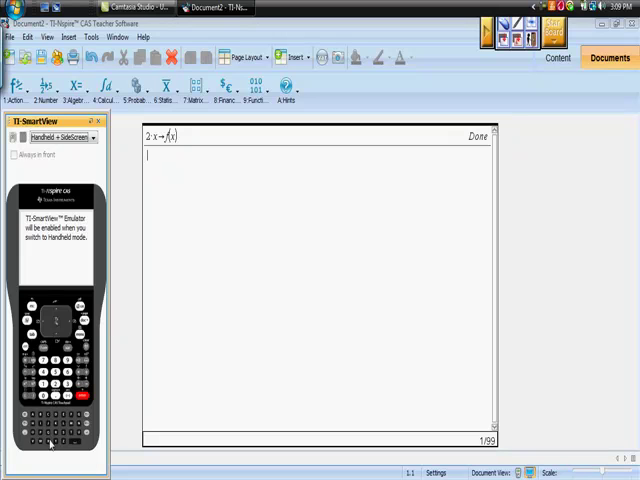
{"action": "mouse_move", "coordinate": [52, 440]}
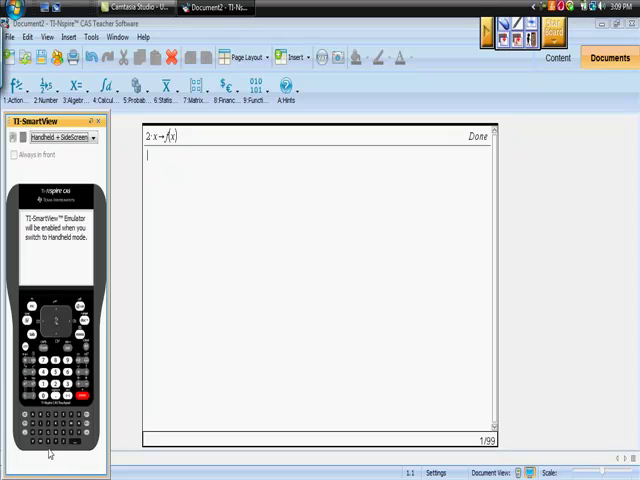
{"action": "mouse_move", "coordinate": [152, 379]}
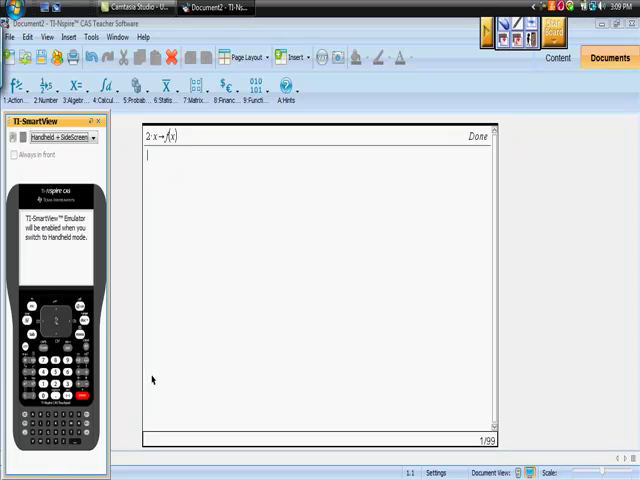
Store x+1 as g(x) on the next Calculator line
{"action": "type", "text": "x+1→g(x"}
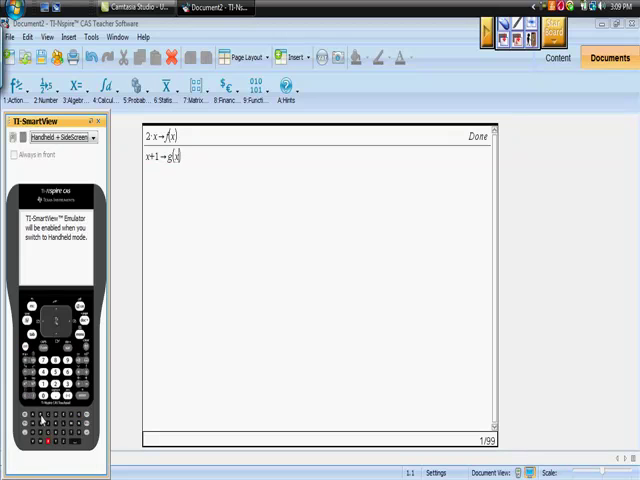
{"action": "key", "text": "enter"}
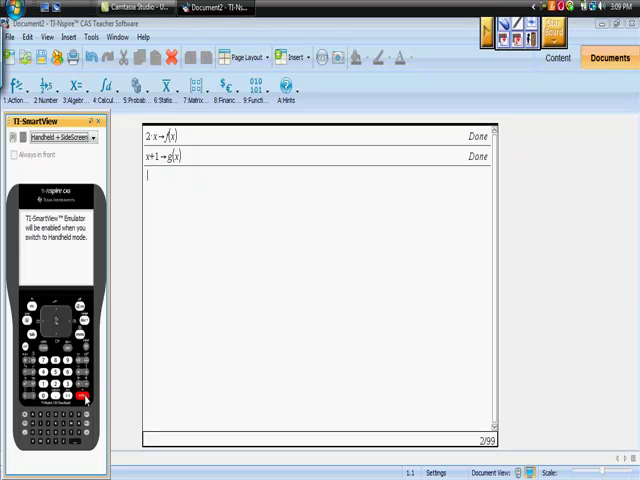
{"action": "mouse_move", "coordinate": [103, 432]}
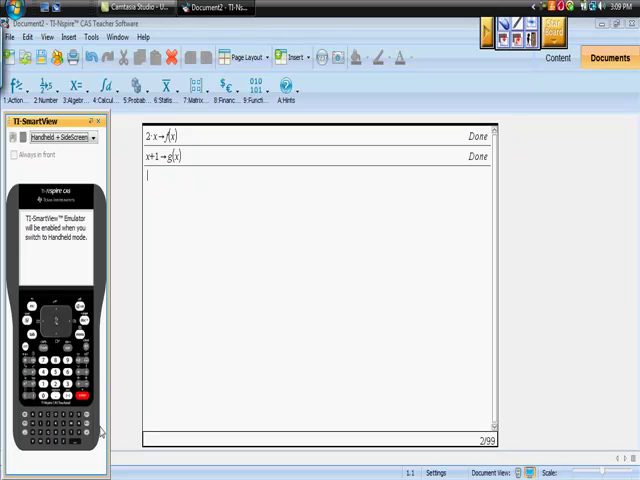
{"action": "mouse_move", "coordinate": [175, 312]}
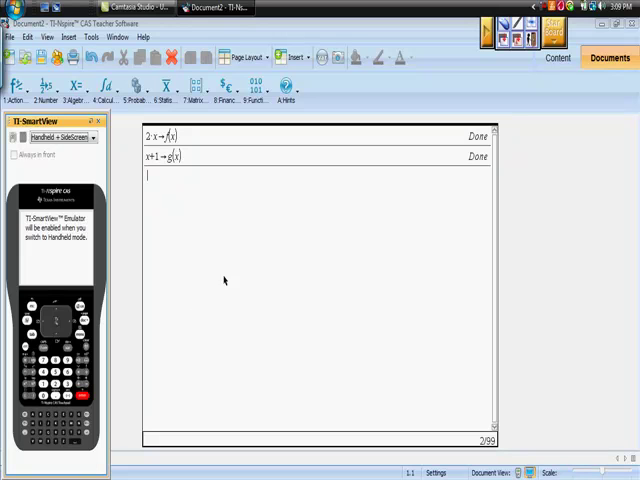
{"action": "mouse_move", "coordinate": [218, 270]}
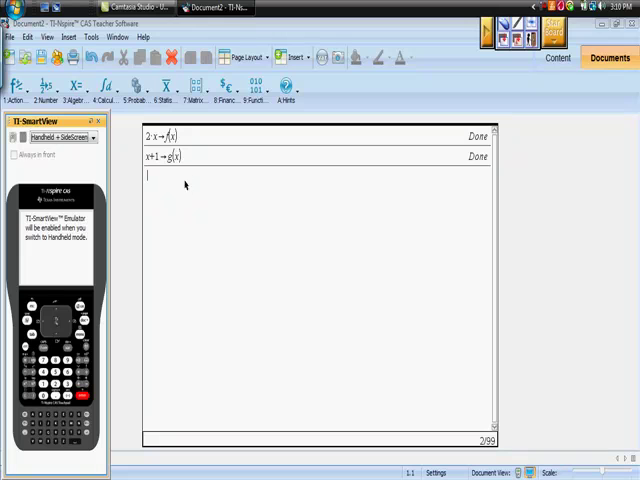
{"action": "mouse_move", "coordinate": [55, 437]}
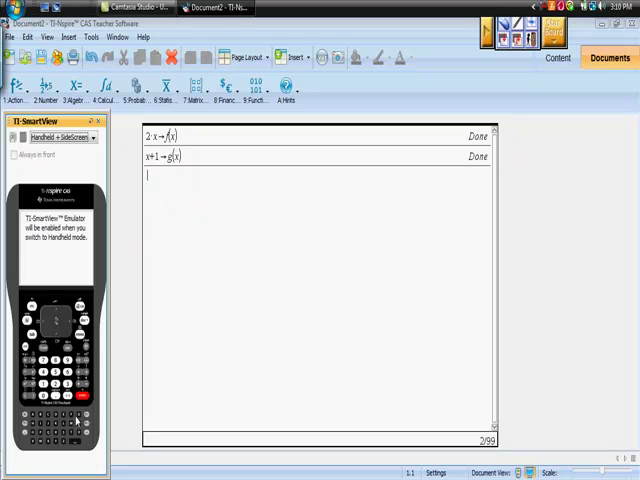
Enter f(x)+g(x) to get 3·x+1
{"action": "type", "text": "f(x)+"}
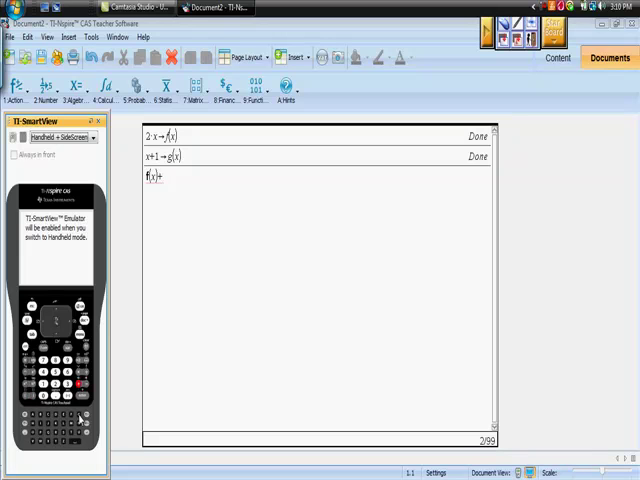
{"action": "type", "text": "g(x"}
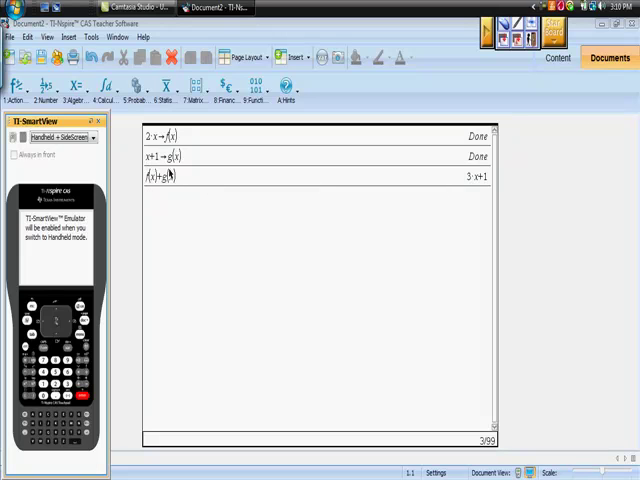
{"action": "mouse_move", "coordinate": [497, 188]}
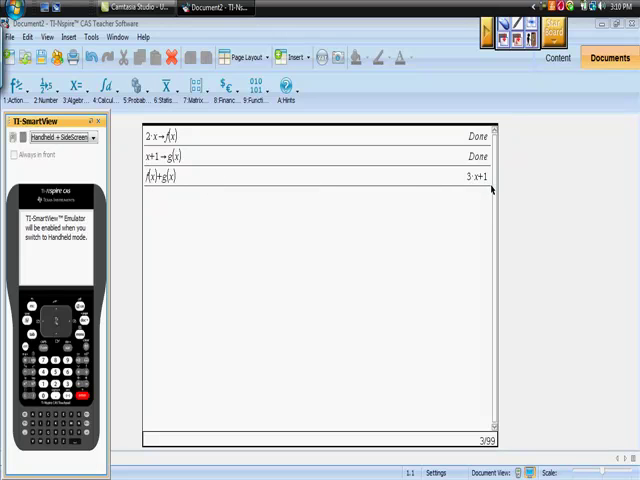
{"action": "mouse_move", "coordinate": [265, 247]}
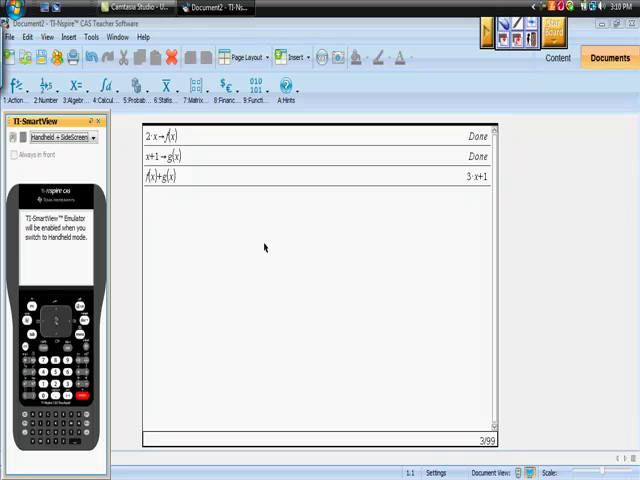
{"action": "mouse_move", "coordinate": [198, 263]}
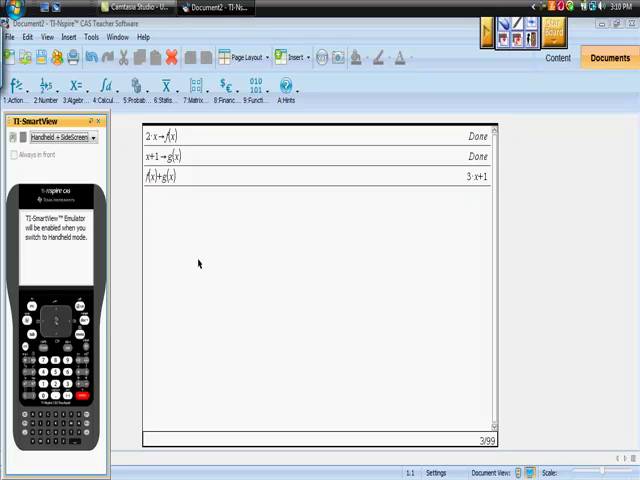
{"action": "mouse_move", "coordinate": [72, 420]}
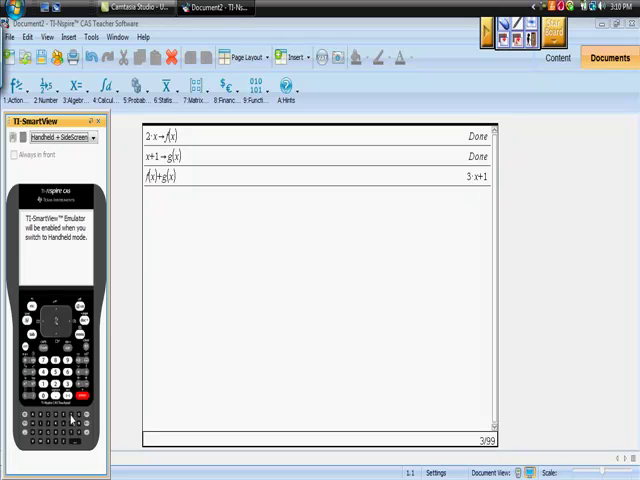
Enter f(x)·g(x) for 2·x·(x+1), then its decimal approximation
{"action": "type", "text": "f("}
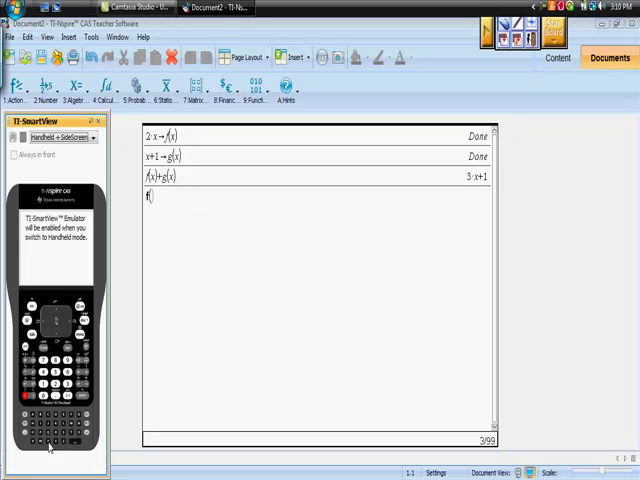
{"action": "type", "text": "x)"}
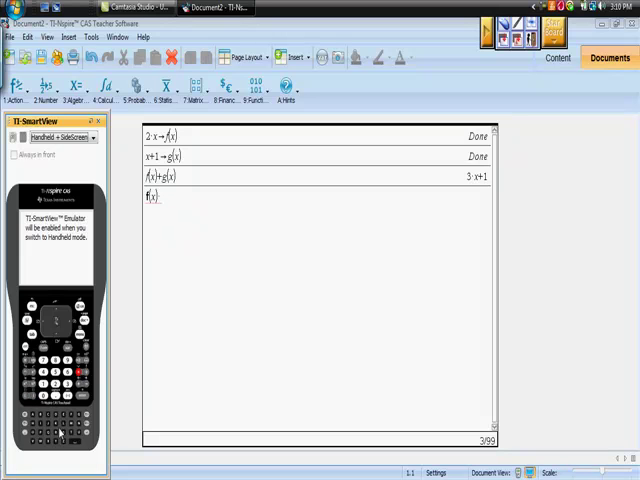
{"action": "type", "text": "g("}
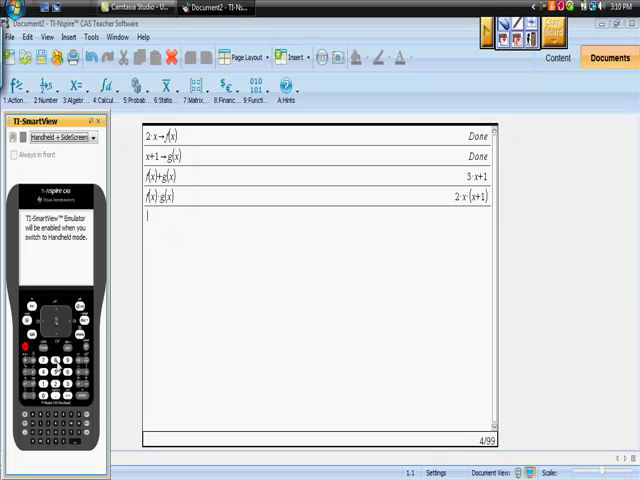
{"action": "key", "text": "Return"}
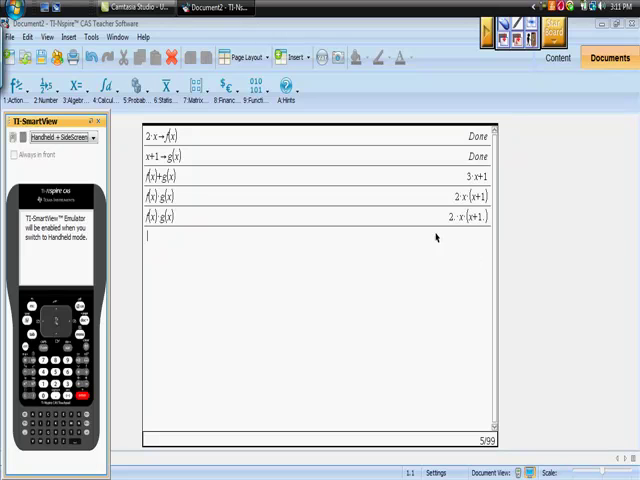
{"action": "mouse_move", "coordinate": [428, 263]}
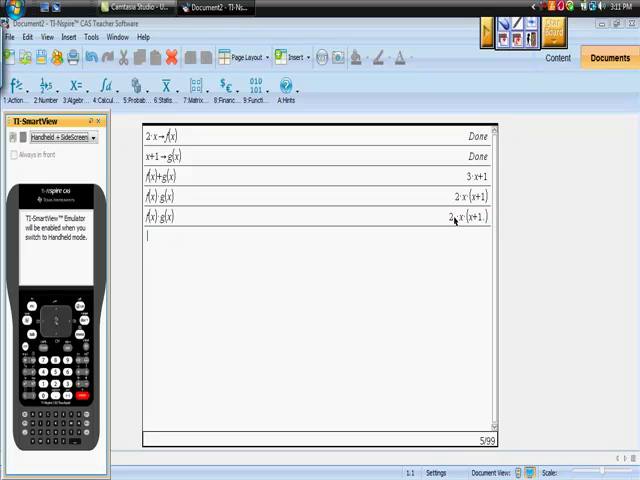
{"action": "mouse_move", "coordinate": [418, 240]}
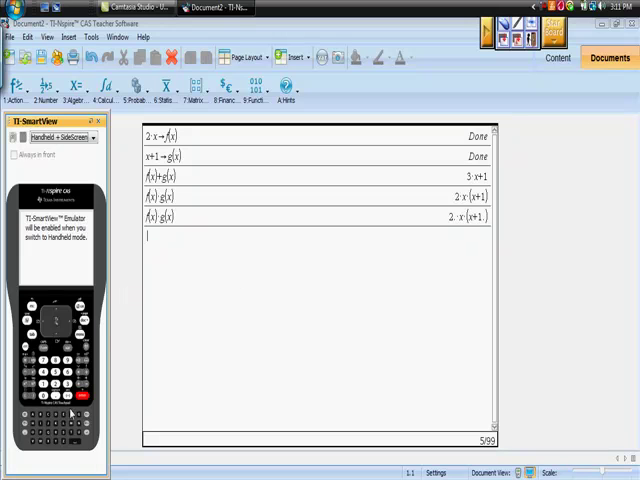
{"action": "mouse_move", "coordinate": [62, 425]}
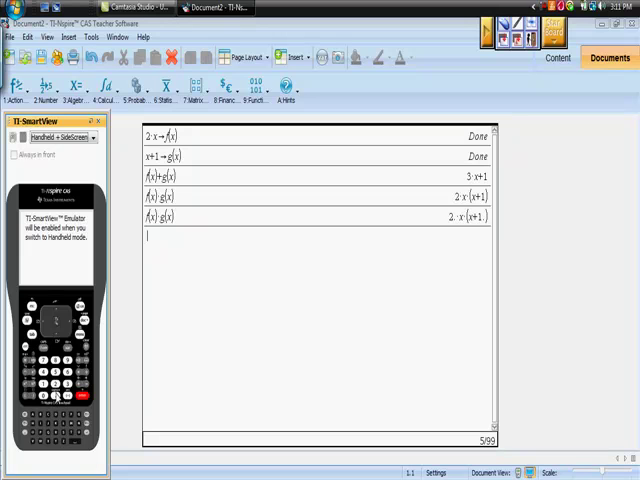
{"action": "mouse_move", "coordinate": [56, 397]}
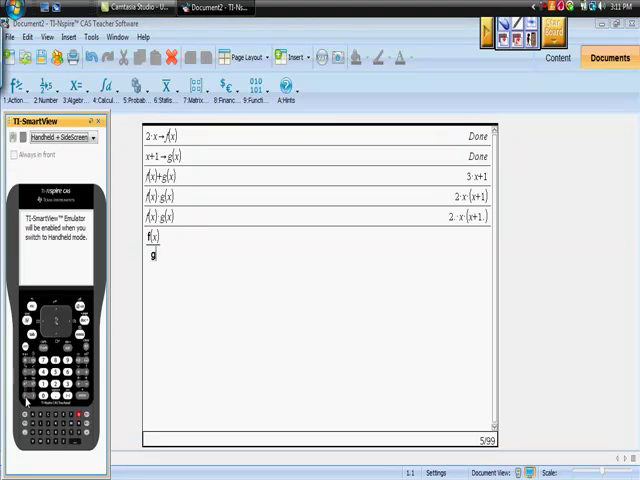
Type the f(x)/g(x) fraction on a new Calculator line
{"action": "type", "text": "(x)"}
{"action": "type", "text": "f"}
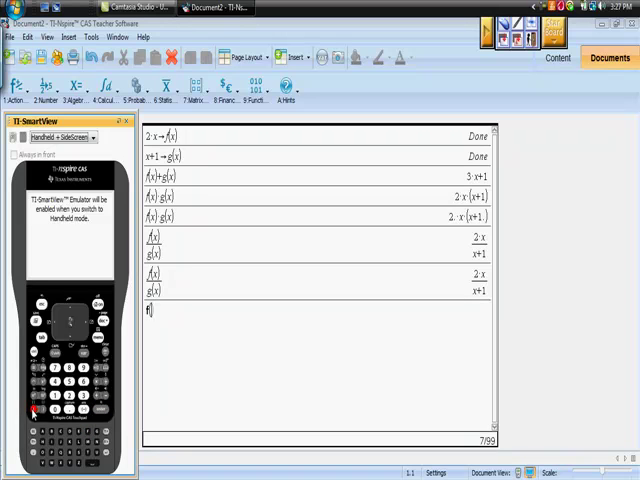
Enter f(2) to get 4
{"action": "type", "text": "2"}
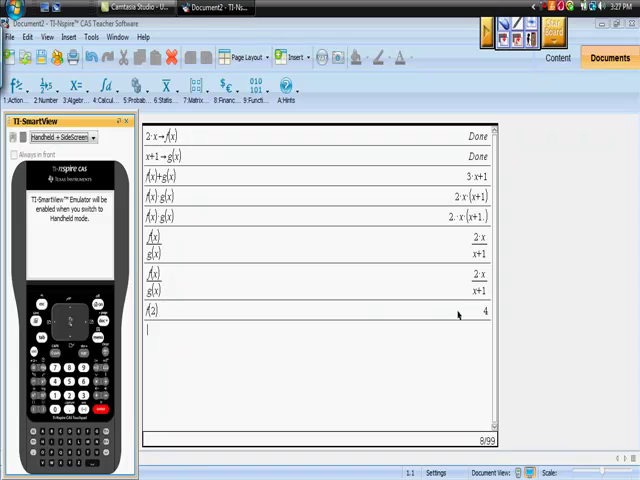
{"action": "mouse_move", "coordinate": [105, 387]}
{"action": "type", "text": "f("}
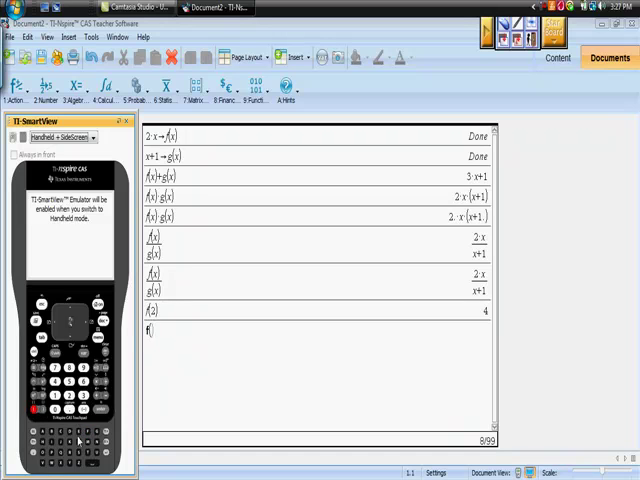
Enter f(g(x)) to get 2·(x+1)
{"action": "type", "text": "g(x"}
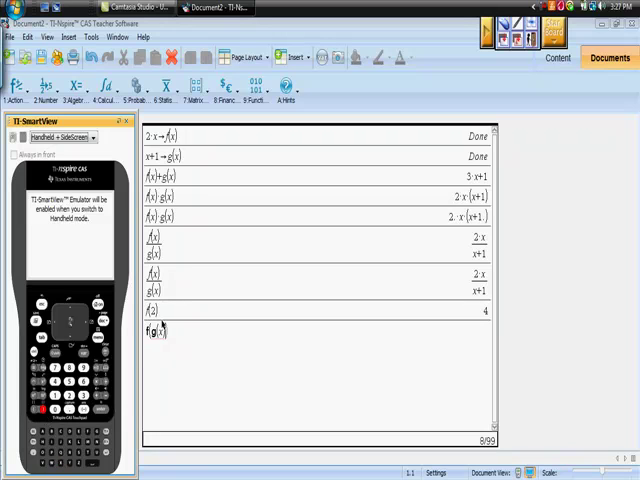
{"action": "mouse_move", "coordinate": [125, 437]}
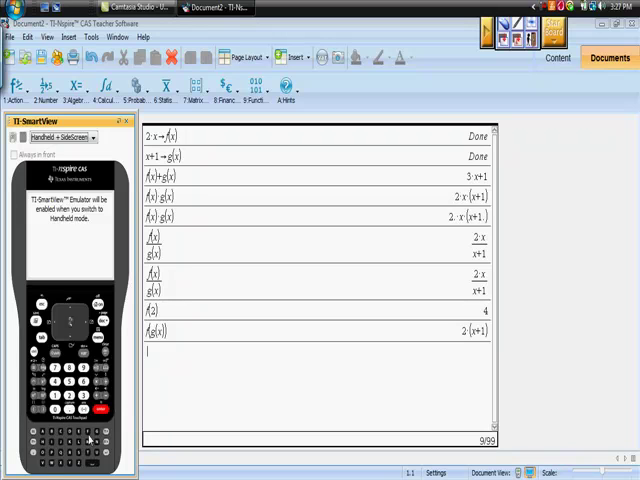
{"action": "type", "text": "f("}
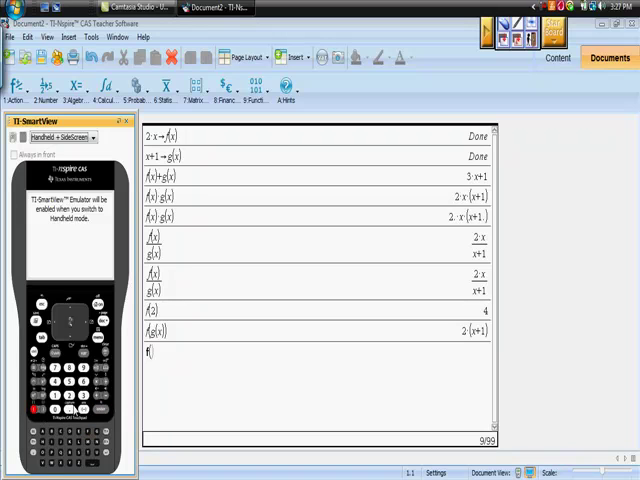
Enter f(g(2)) to get 6
{"action": "type", "text": "g"}
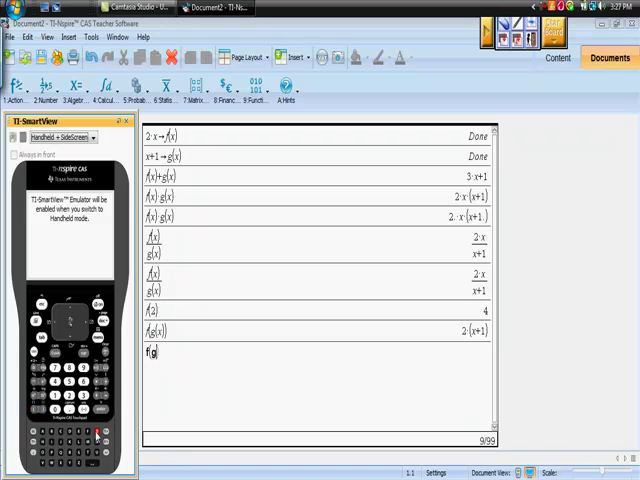
{"action": "type", "text": "()"}
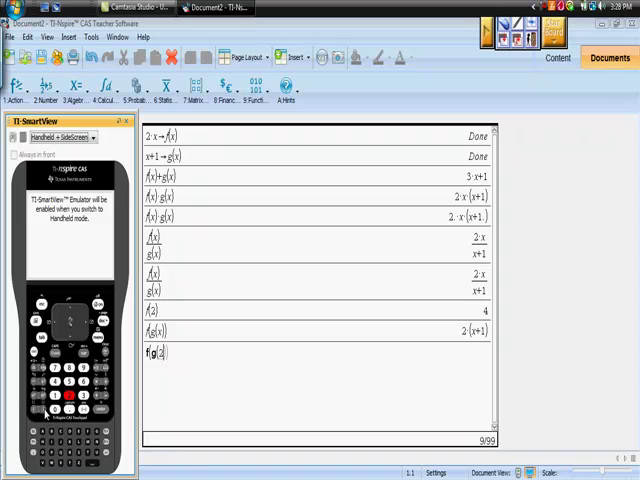
{"action": "key", "text": "Return"}
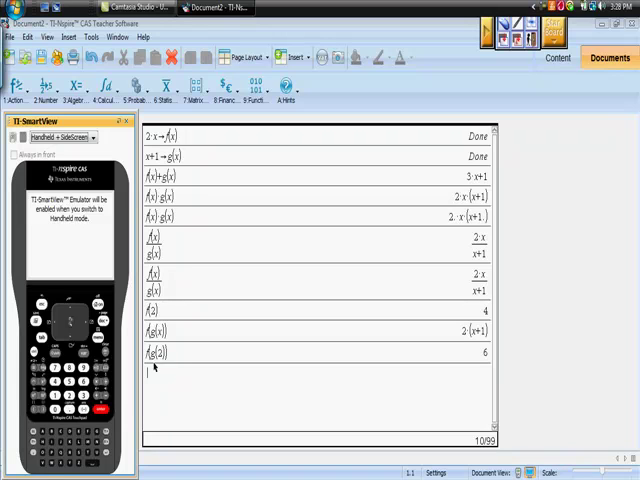
{"action": "mouse_move", "coordinate": [281, 360]}
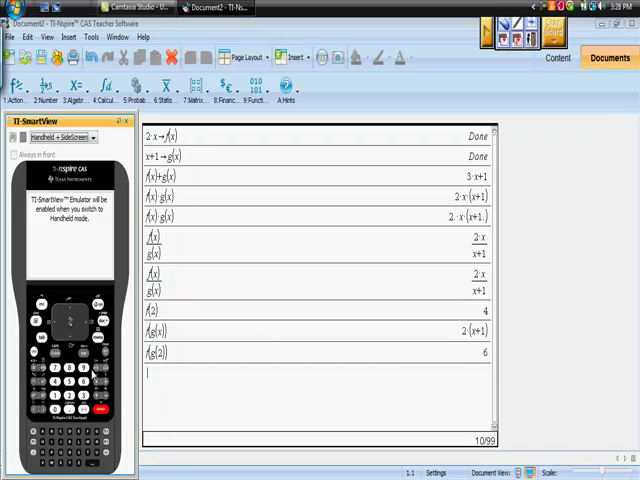
{"action": "mouse_move", "coordinate": [131, 307]}
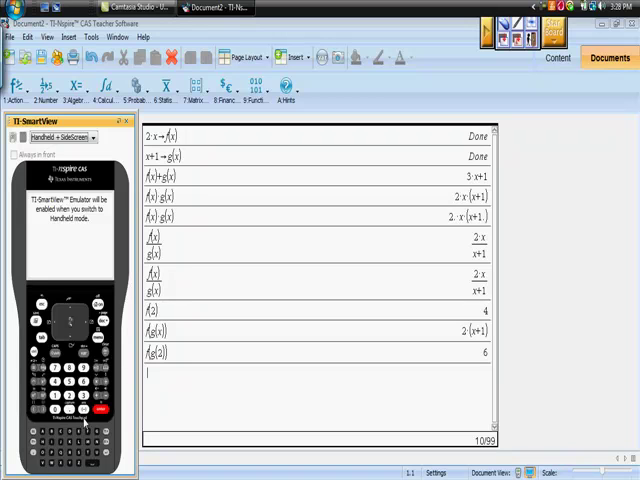
{"action": "mouse_move", "coordinate": [118, 388]}
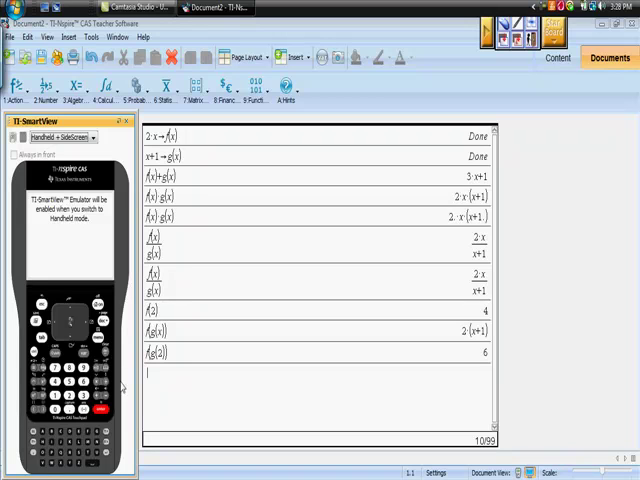
{"action": "mouse_move", "coordinate": [90, 438]}
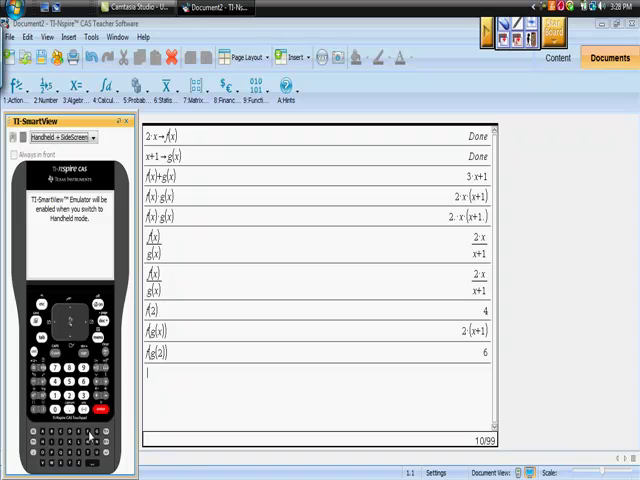
Enter f(g(n)) to get 2·(n+1)
{"action": "type", "text": "f(g(x"}
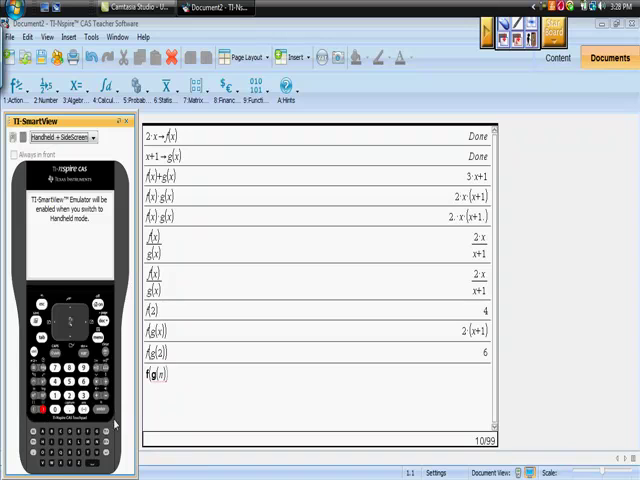
{"action": "key", "text": "enter"}
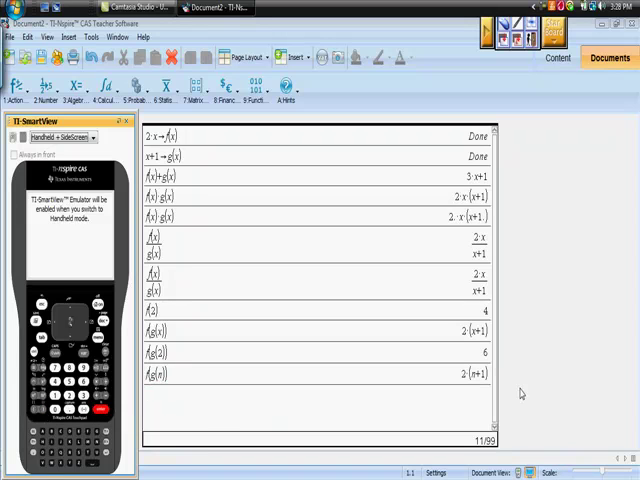
{"action": "mouse_move", "coordinate": [521, 393]}
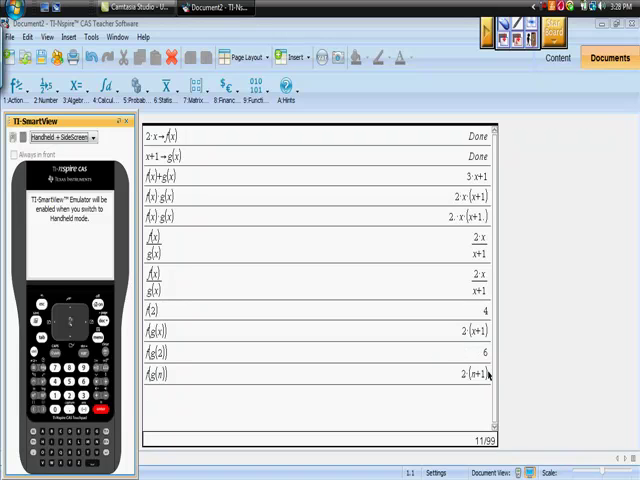
{"action": "mouse_move", "coordinate": [457, 349]}
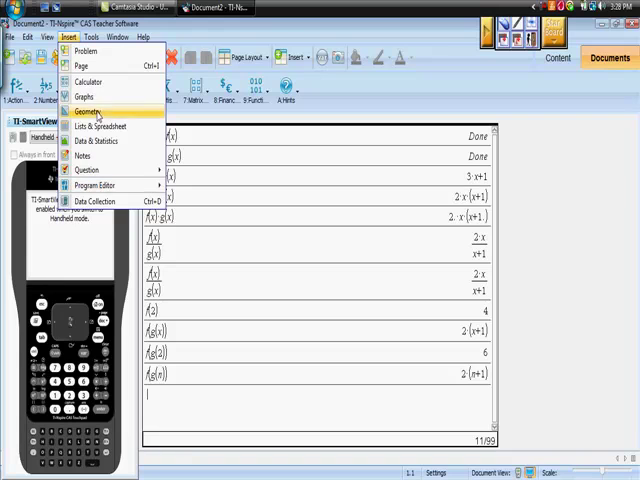
Insert a Graphs page and plot f1(x)=f(x)
{"action": "left_click", "coordinate": [82, 96]}
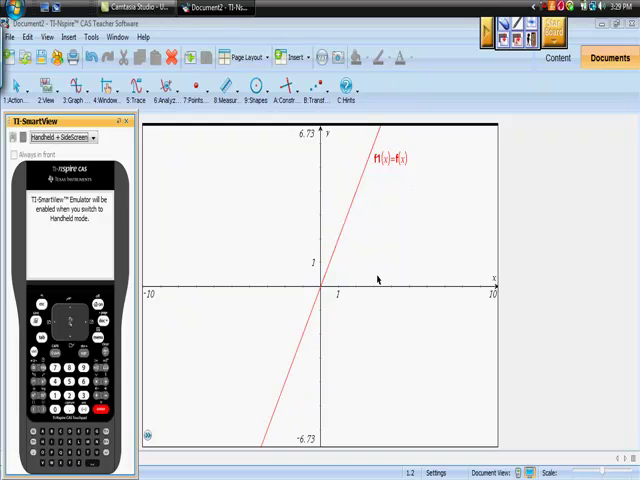
{"action": "mouse_move", "coordinate": [402, 156]}
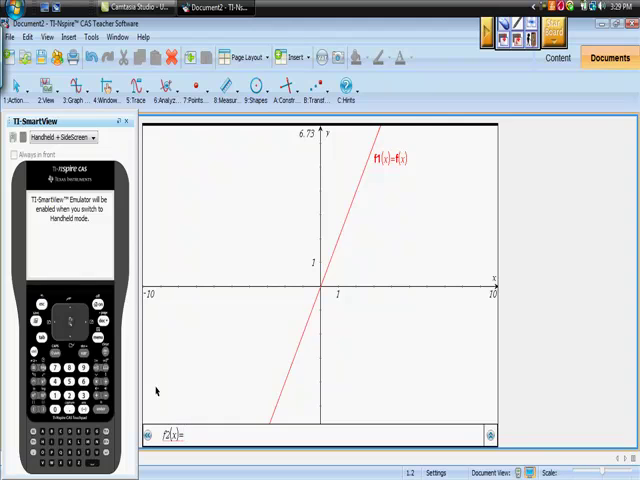
{"action": "mouse_move", "coordinate": [194, 340]}
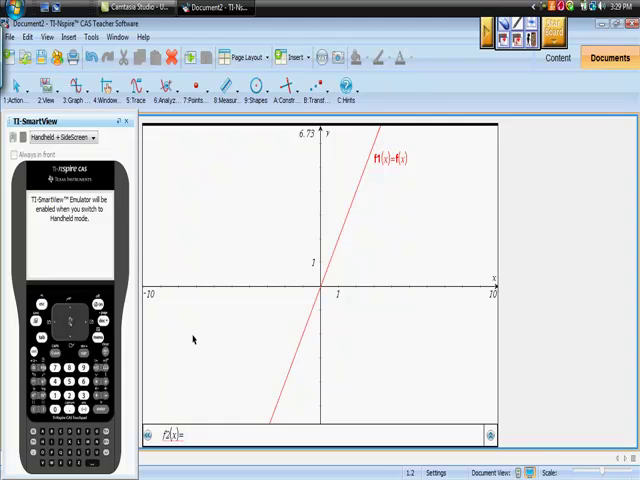
{"action": "mouse_move", "coordinate": [85, 423]}
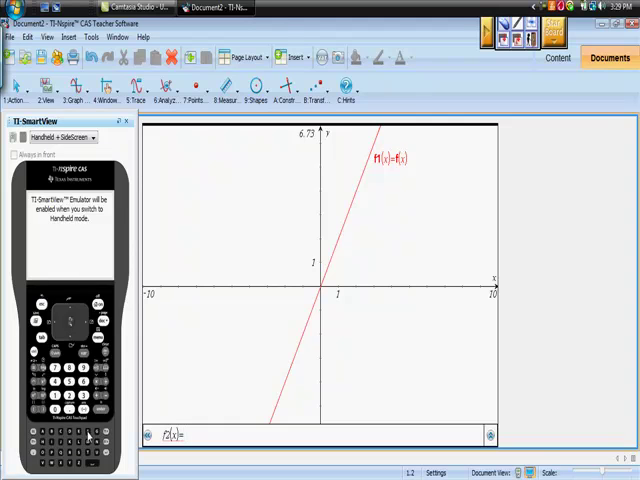
Enter f(x)-g(x) as f2 in the entry line to graph it in green beside f1
{"action": "left_click", "coordinate": [36, 415]}
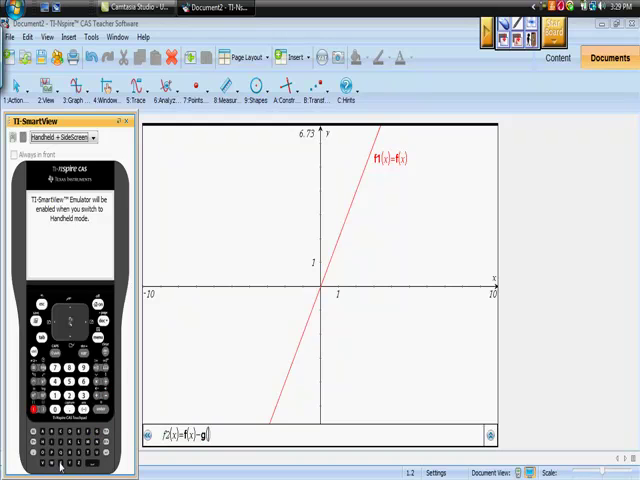
{"action": "type", "text": "(x)"}
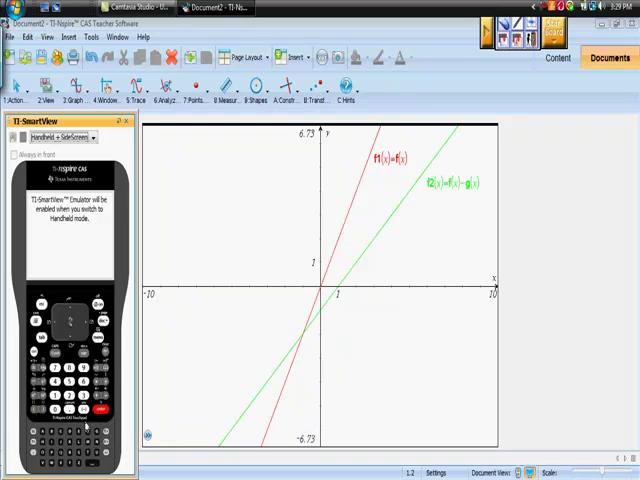
{"action": "mouse_move", "coordinate": [512, 228]}
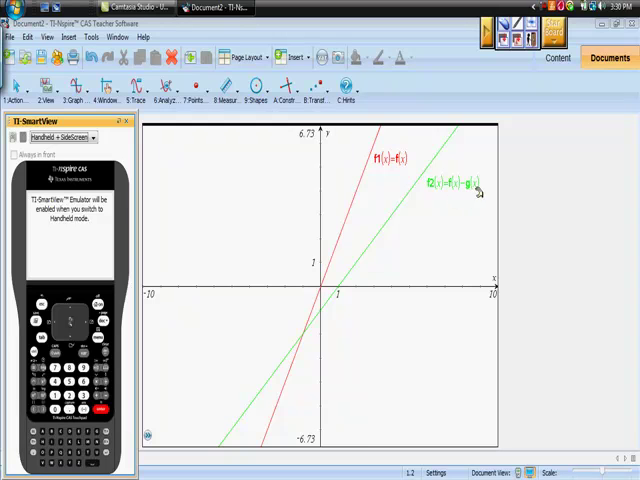
{"action": "mouse_move", "coordinate": [497, 280]}
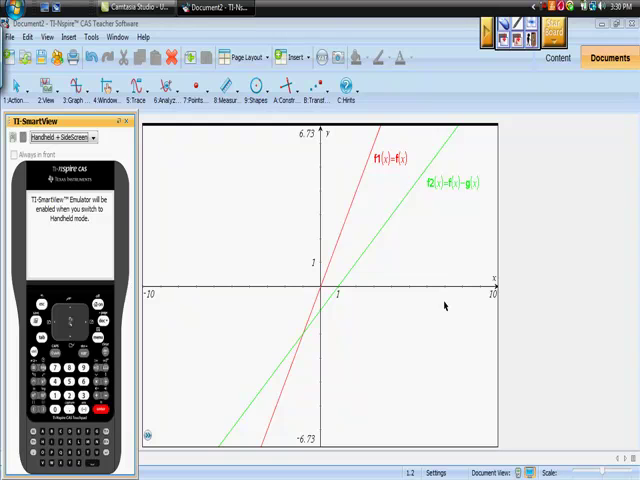
{"action": "mouse_move", "coordinate": [438, 262]}
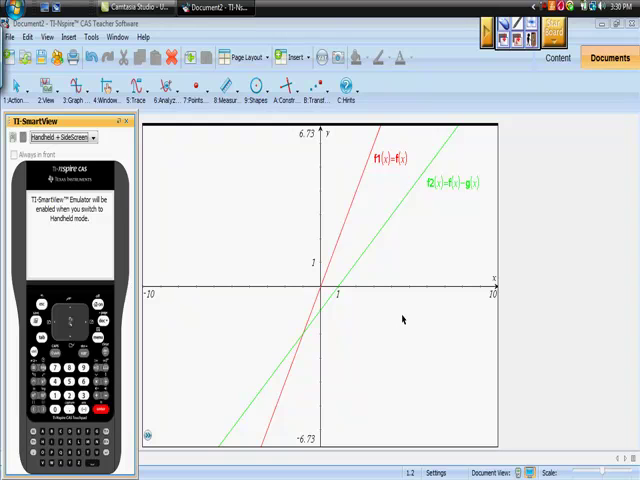
{"action": "mouse_move", "coordinate": [432, 308]}
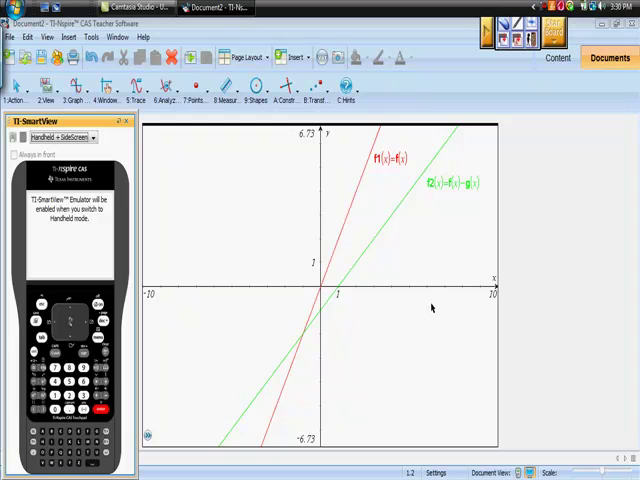
{"action": "mouse_move", "coordinate": [419, 310]}
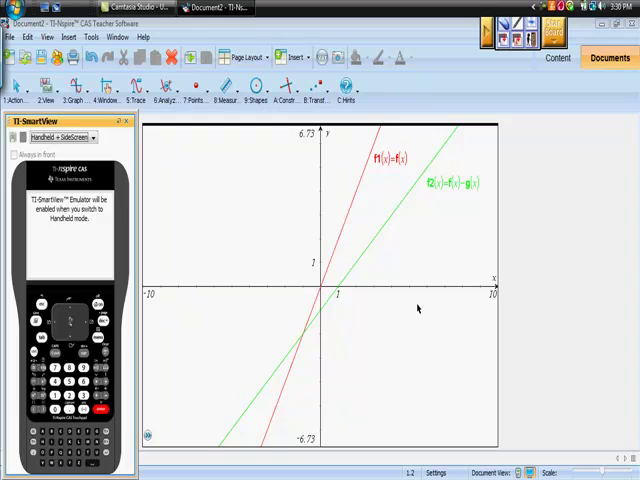
{"action": "mouse_move", "coordinate": [423, 308]}
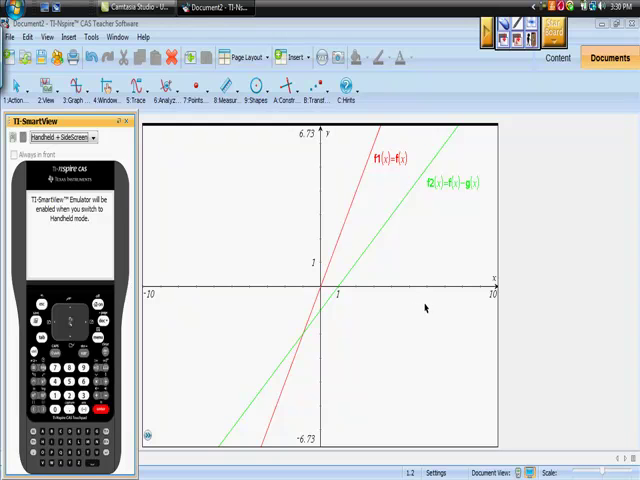
{"action": "mouse_move", "coordinate": [420, 308]}
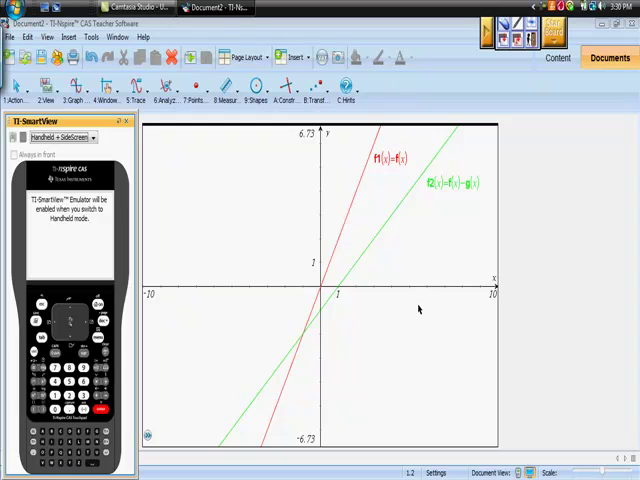
{"action": "mouse_move", "coordinate": [411, 311]}
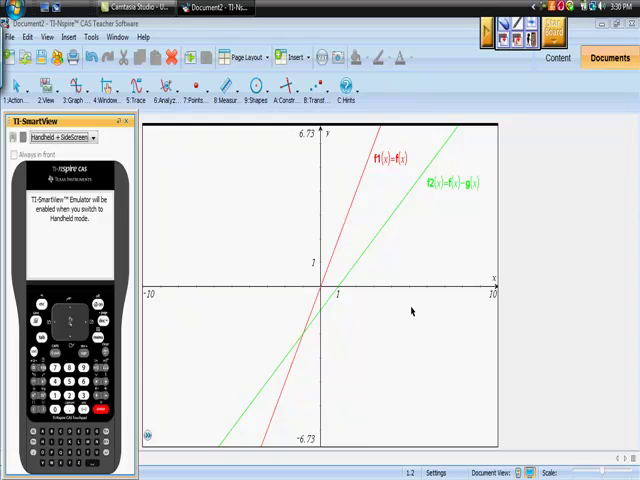